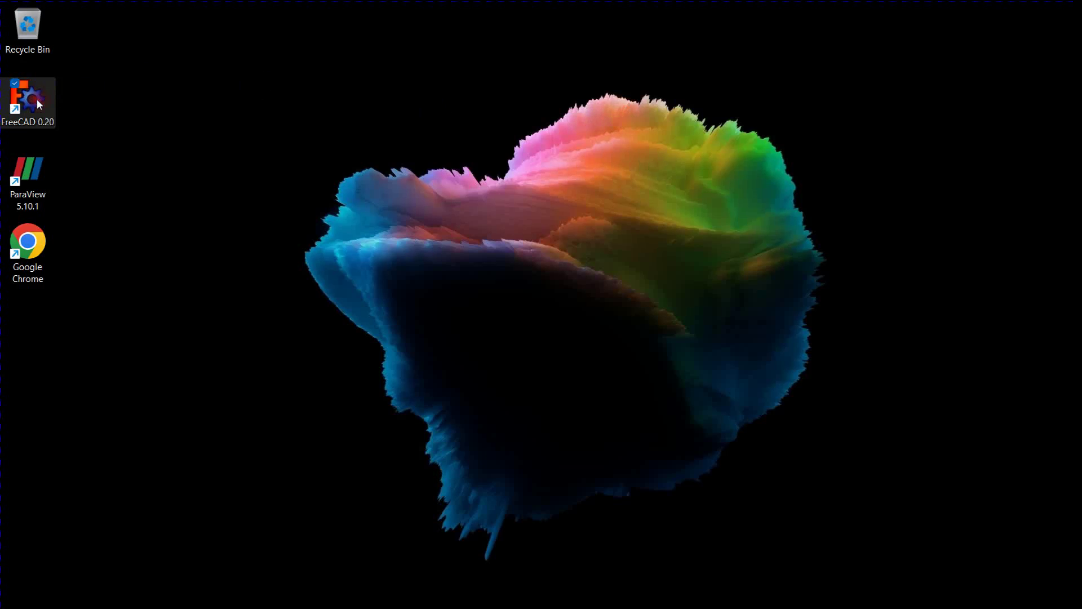
Step: Launch FreeCAD 0.20 from its desktop shortcut
double_click(27, 95)
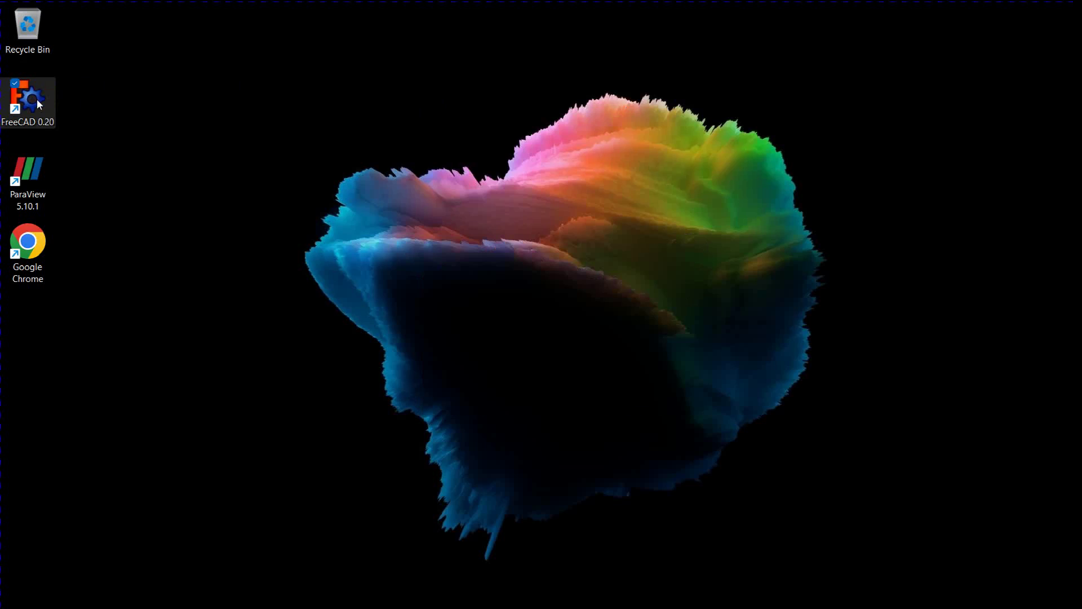
double_click(28, 95)
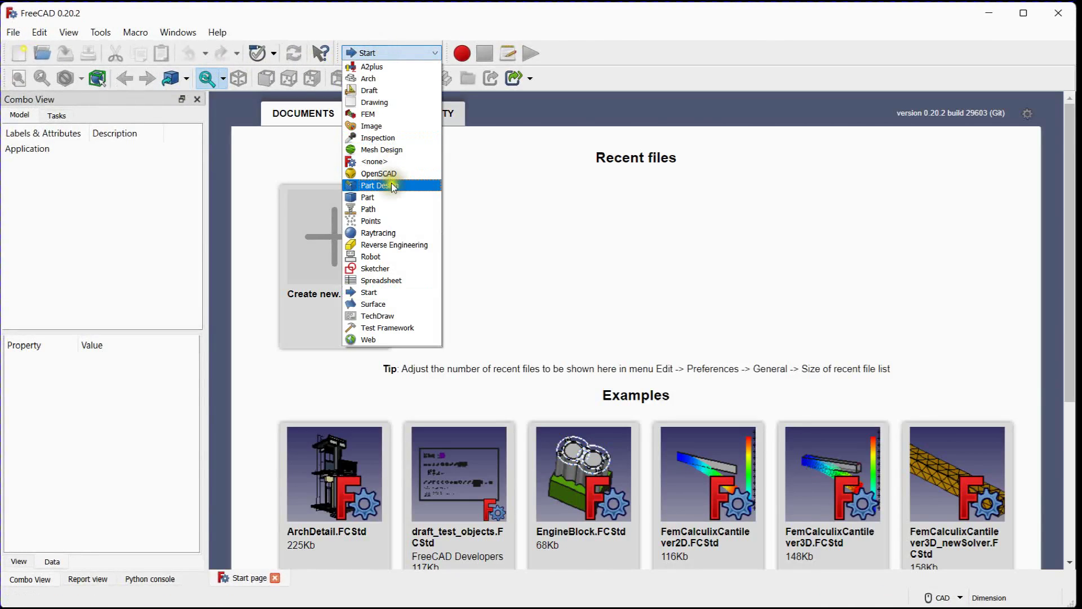
Step: Activate the Part Design workbench and create a new Unnamed document
left_click(379, 185)
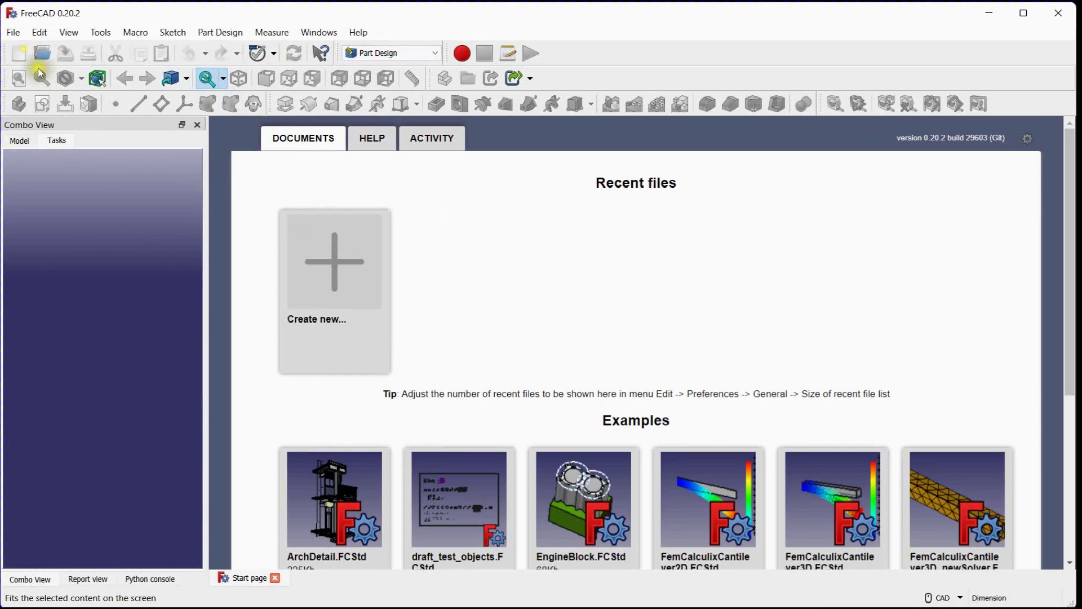
left_click(18, 52)
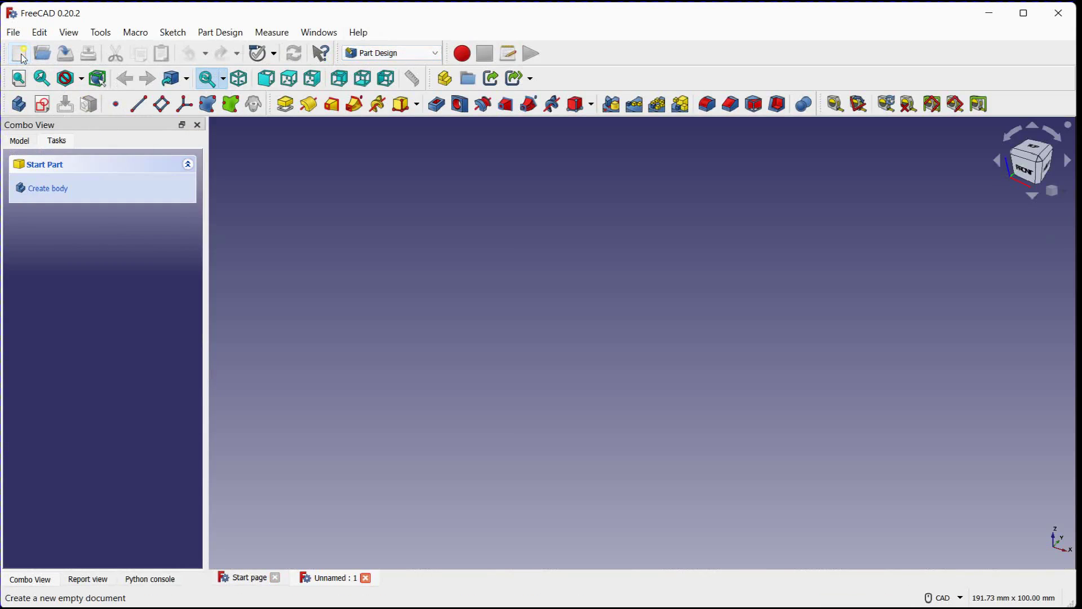
mouse_move(19, 103)
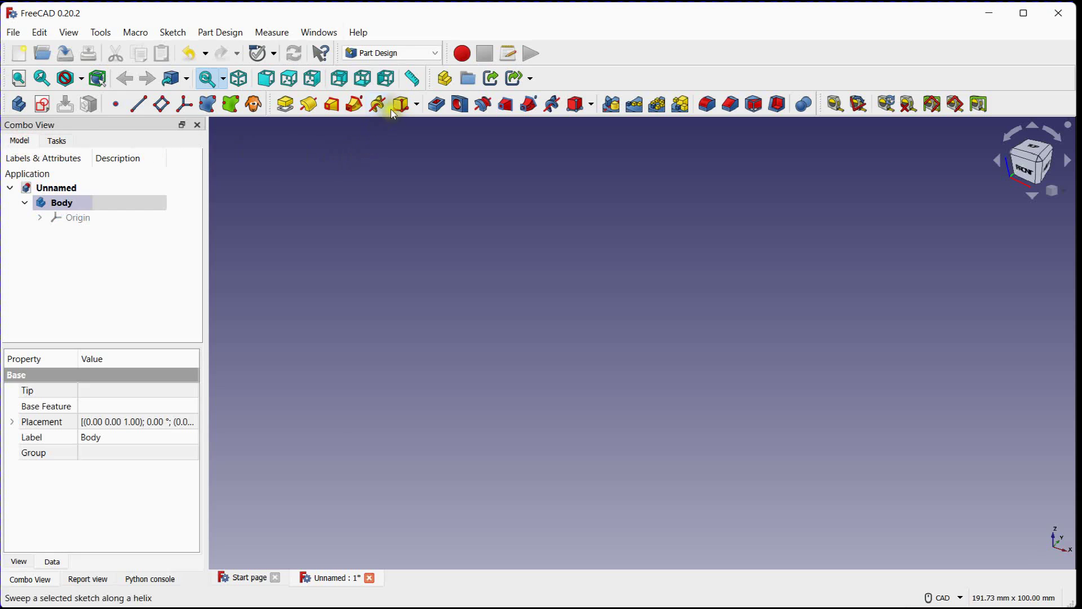
Step: Add three additive boxes with Height, Width, then Length set to 2 mm
left_click(399, 104)
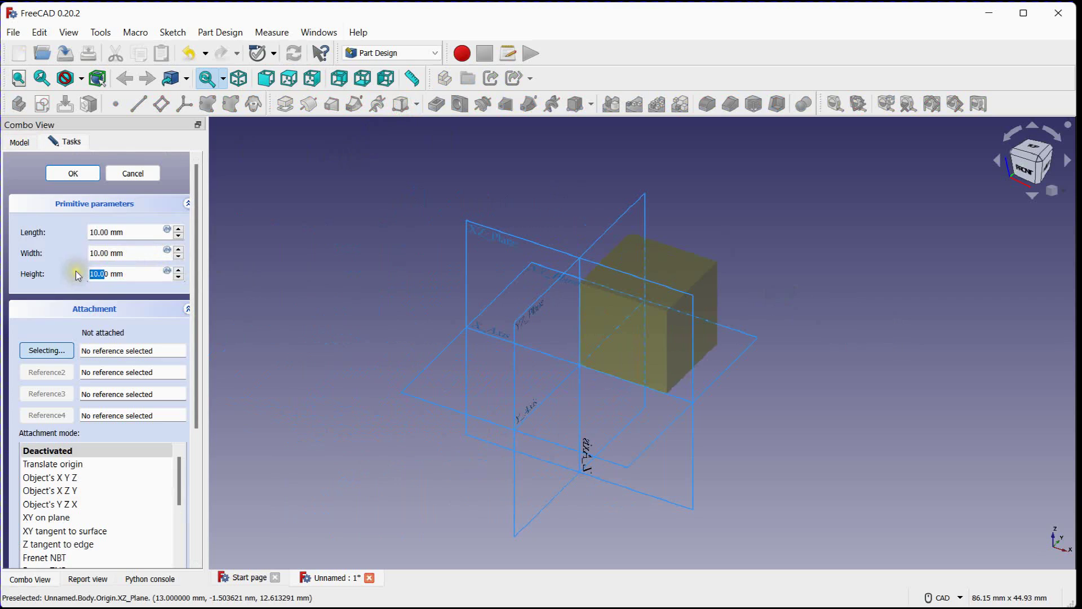
type("2mm")
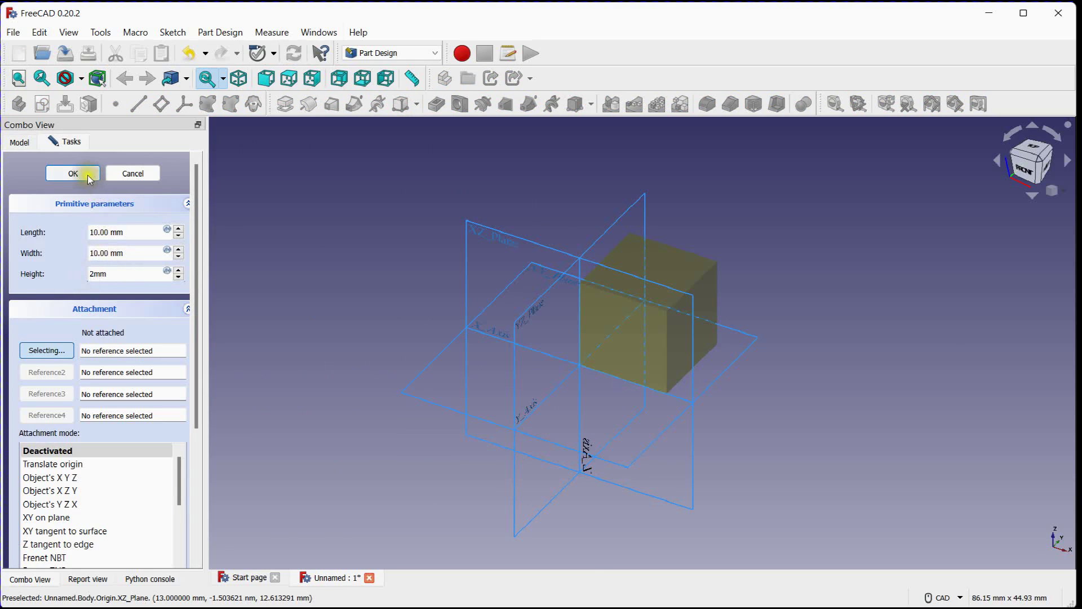
left_click(72, 173)
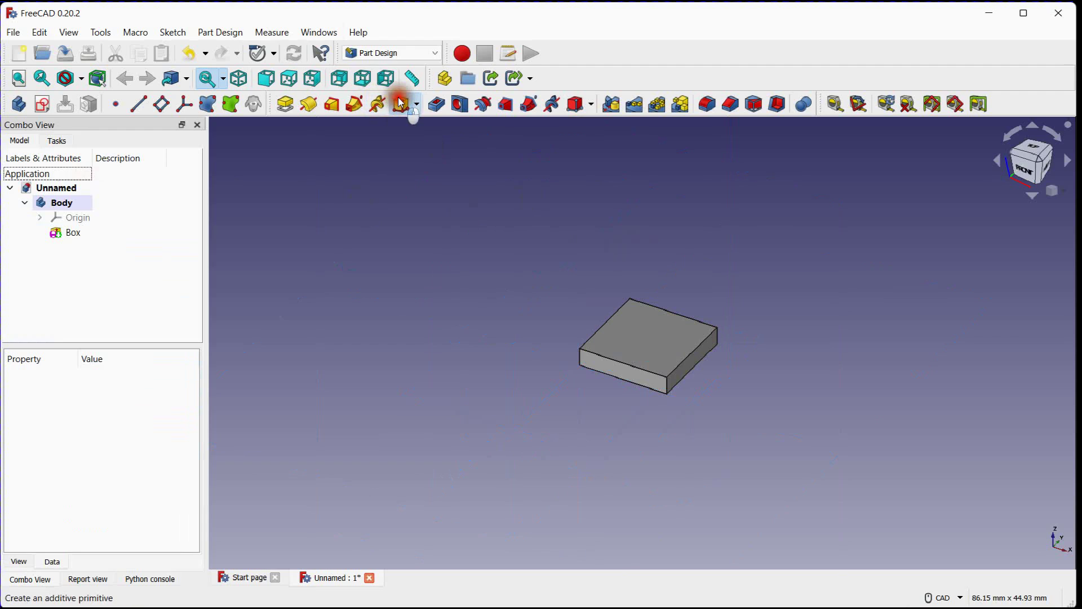
left_click(401, 104)
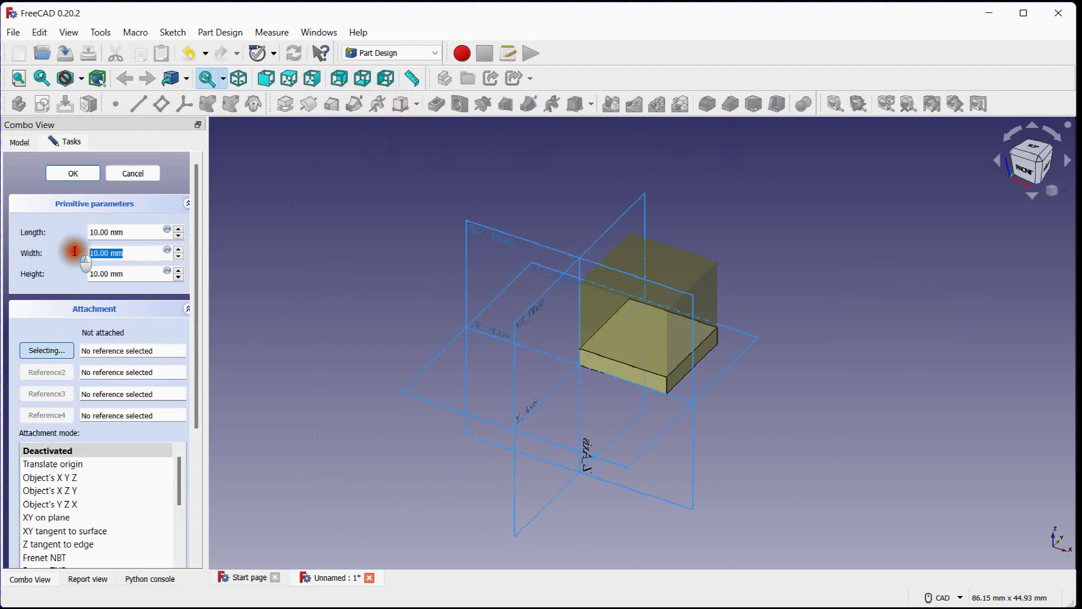
left_click(72, 173)
type("2")
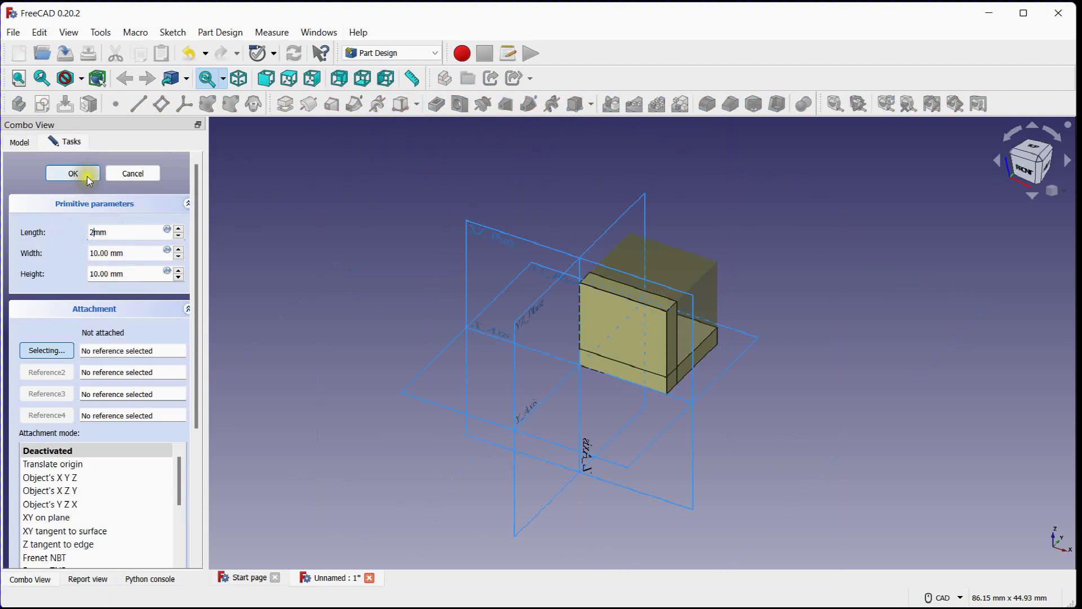
left_click(72, 173)
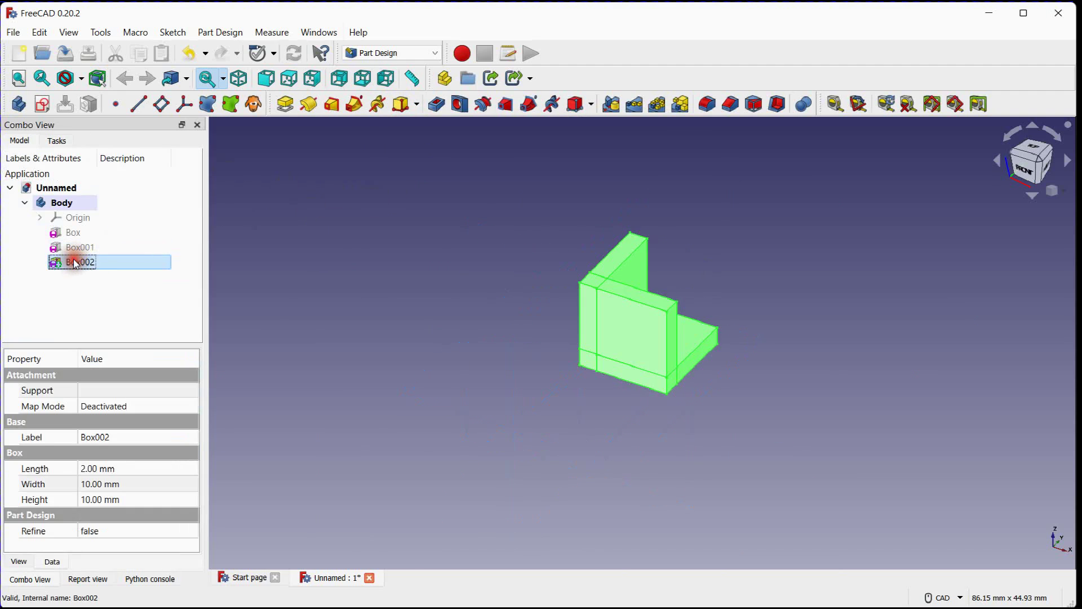
Step: Deselect the third box and orbit so the inner corner faces the viewer
left_click(189, 531)
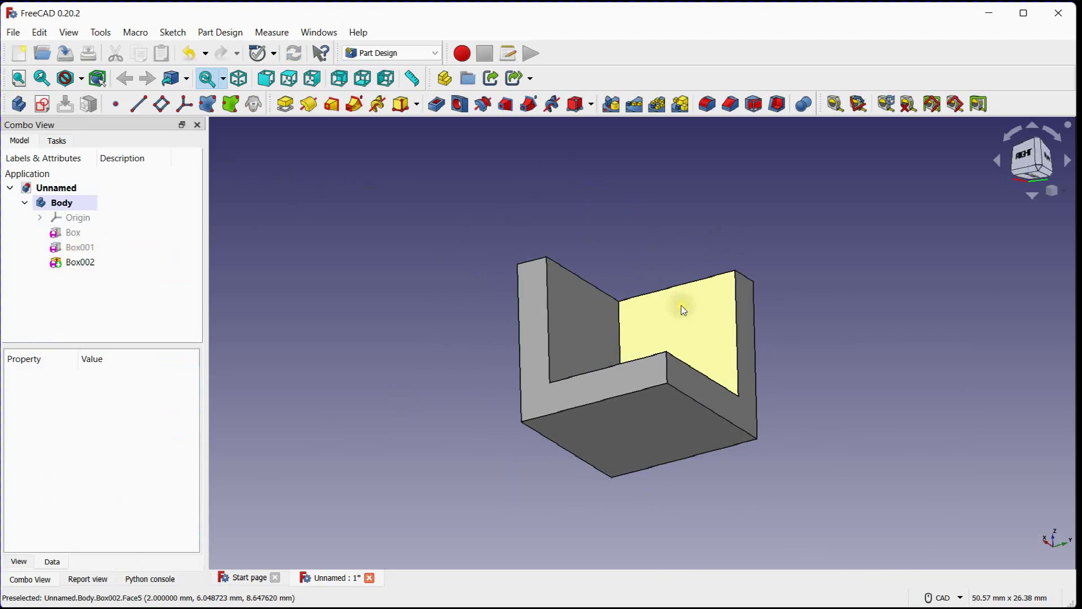
left_click_drag(680, 310, 640, 423)
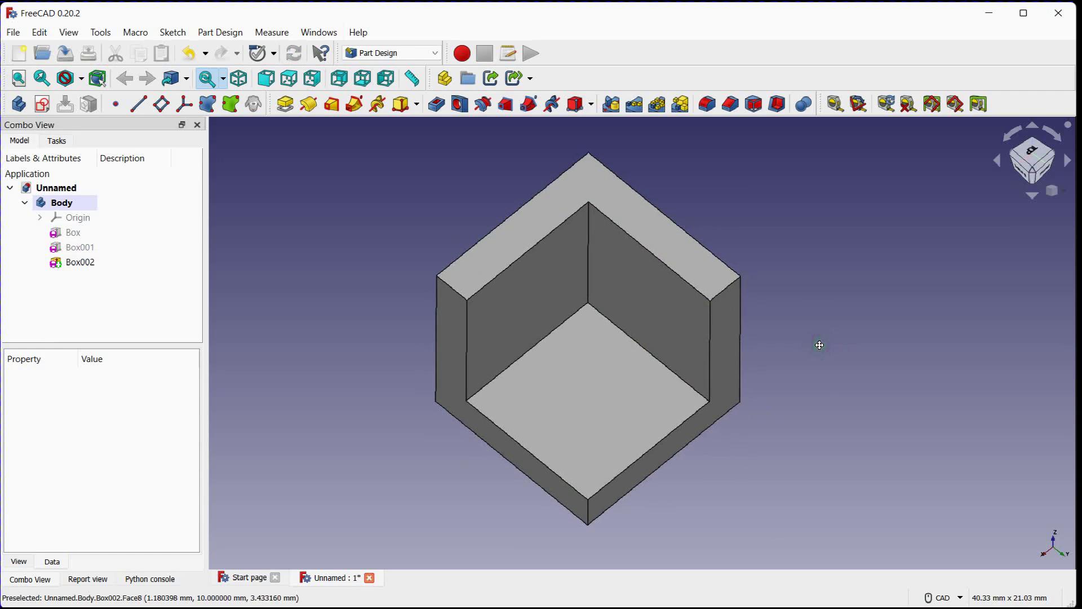
mouse_move(596, 274)
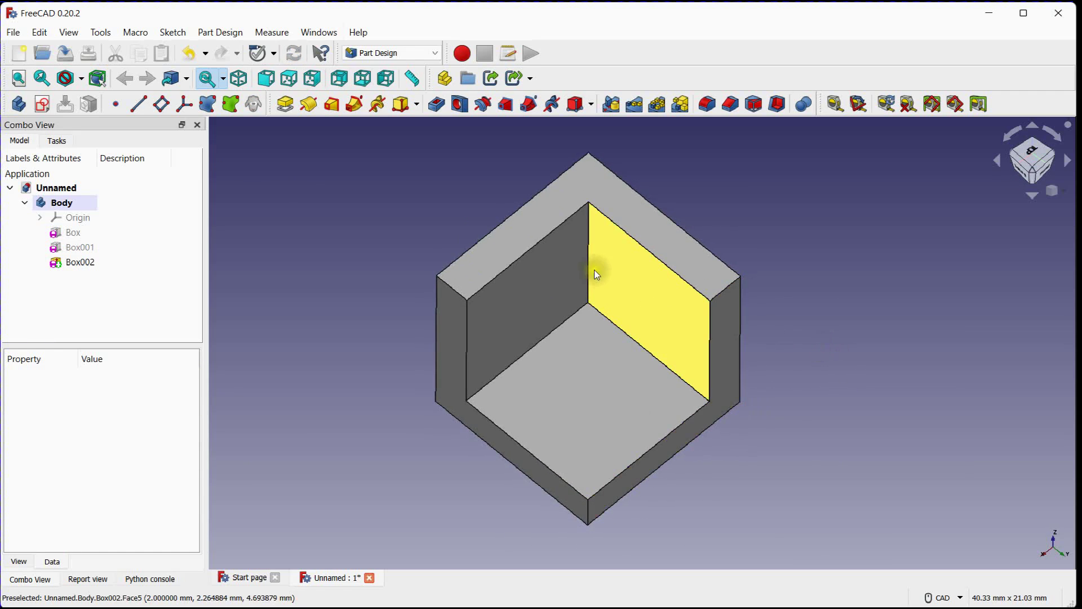
Step: Apply a 2 mm fillet to the three inner corner edges
left_click(80, 262)
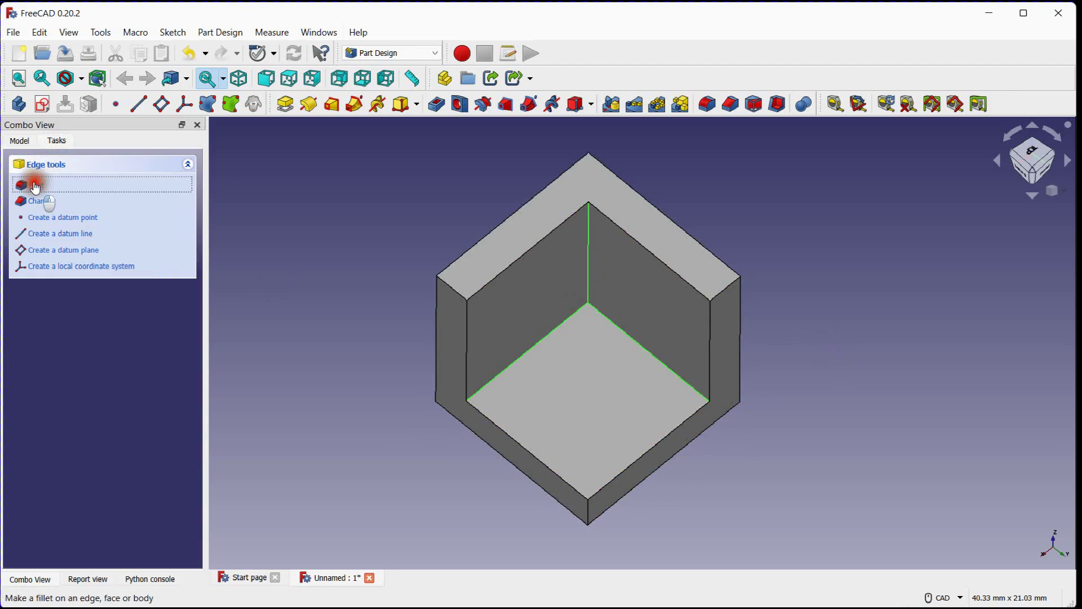
left_click(28, 182)
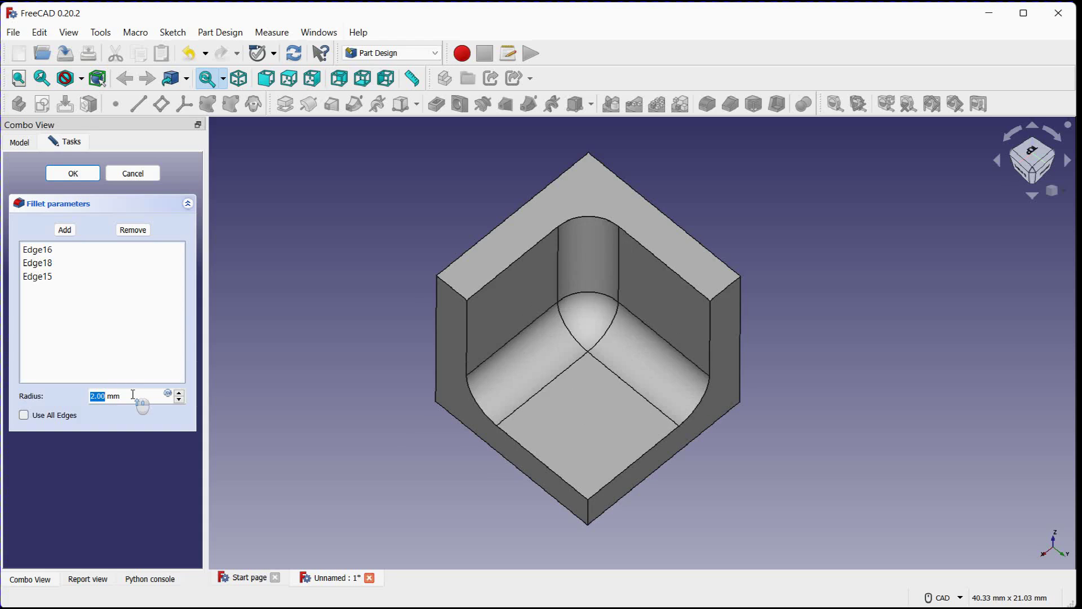
left_click(72, 173)
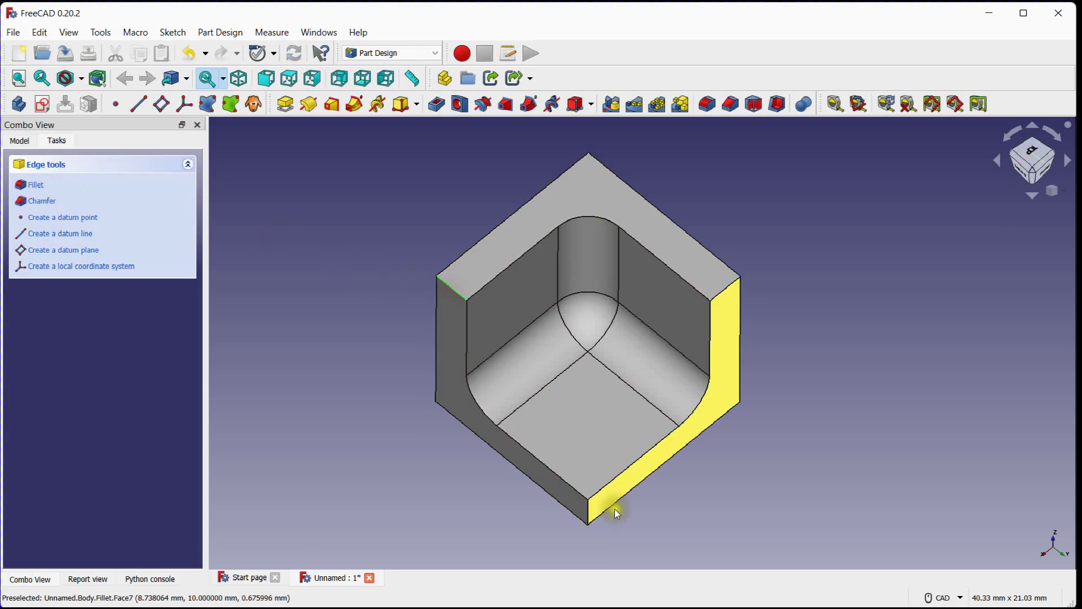
mouse_move(734, 297)
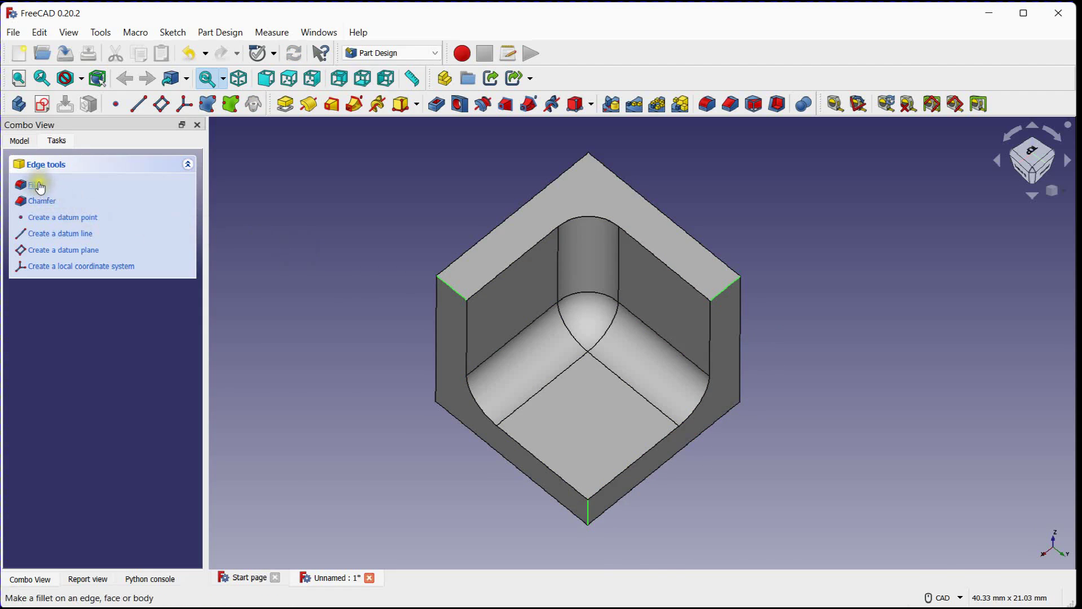
Step: Fillet the three outer corner edges with a 5 mm radius
left_click(29, 185)
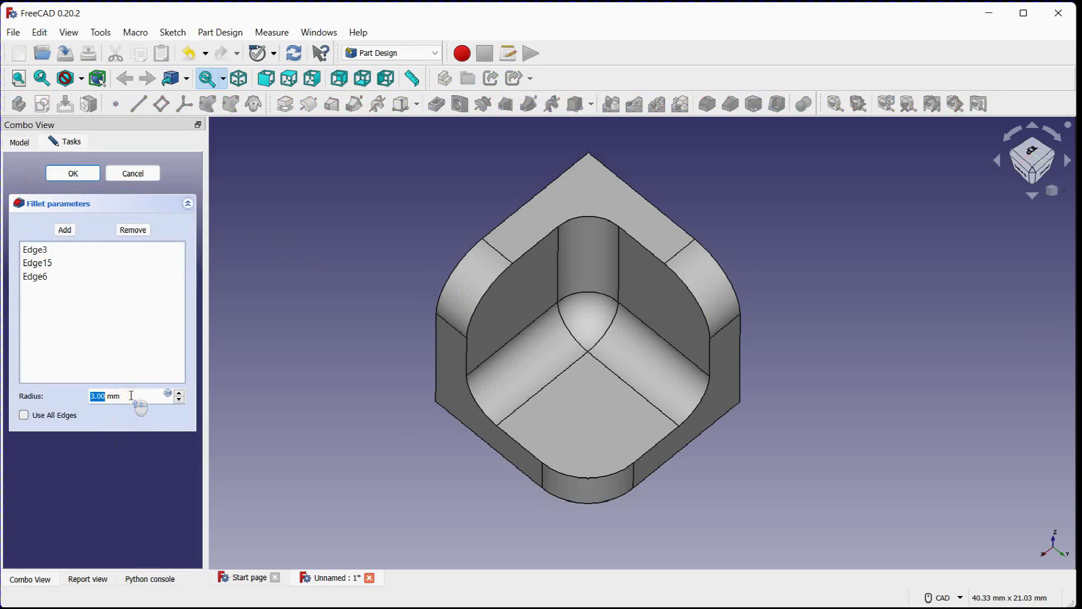
left_click(179, 392)
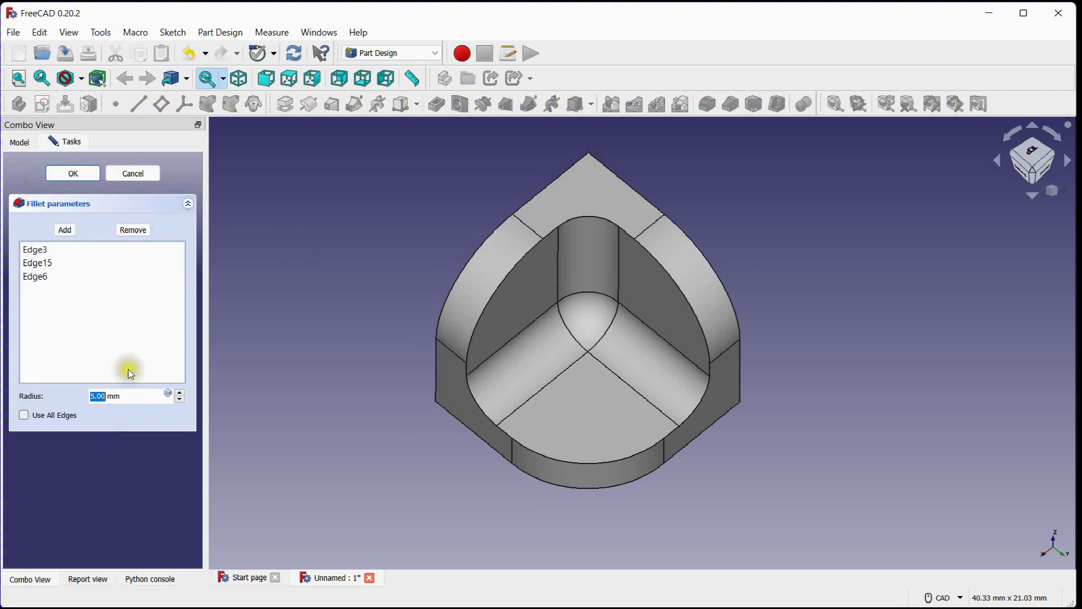
left_click(72, 173)
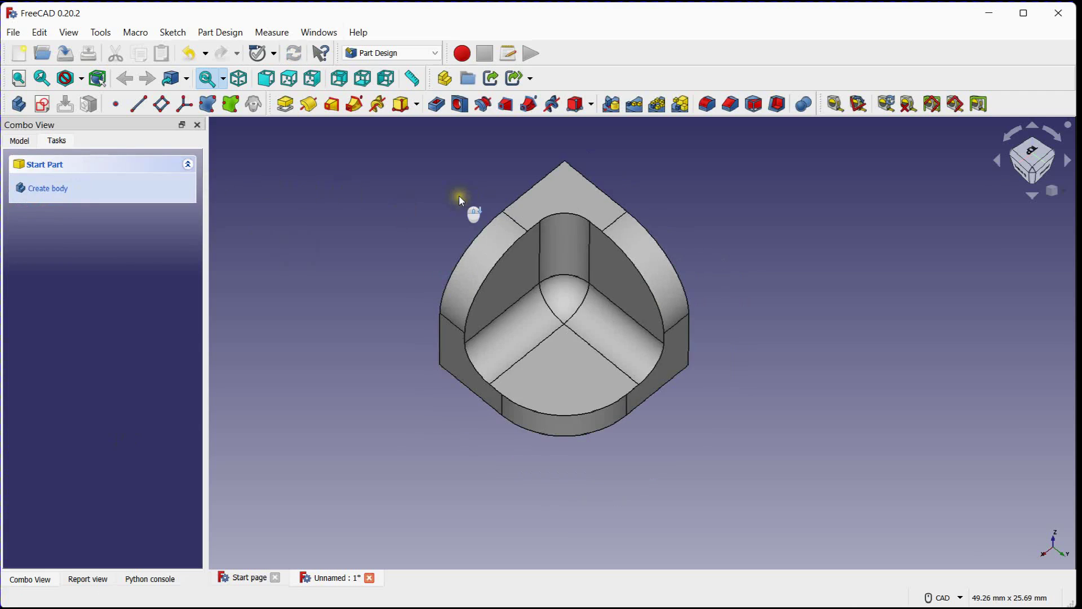